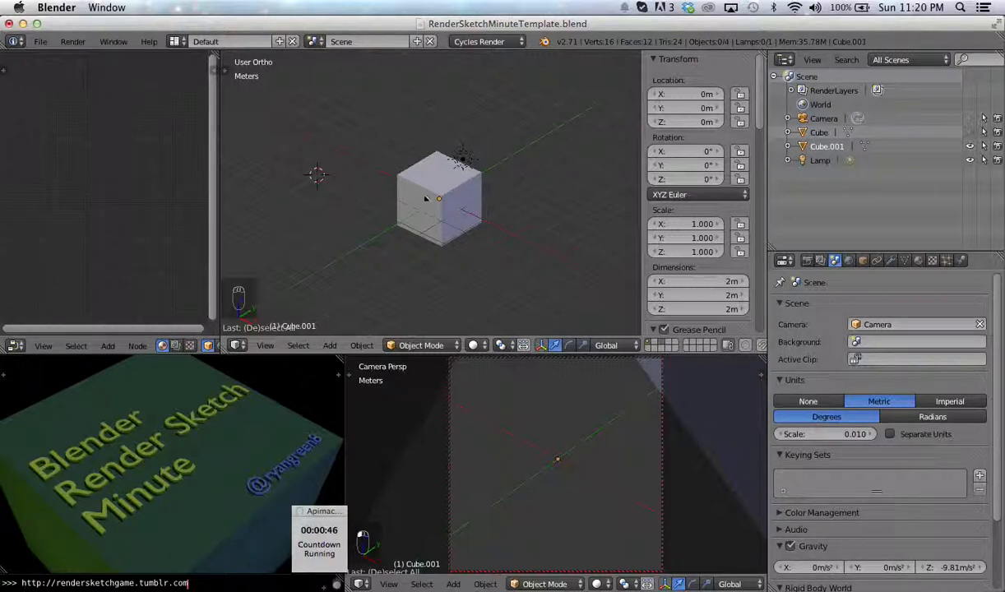
Place the 3D cursor at two spots, adding a cube at the first and a cylinder at the second
{"action": "left_click", "coordinate": [438, 199]}
{"action": "type", "text": "a"}
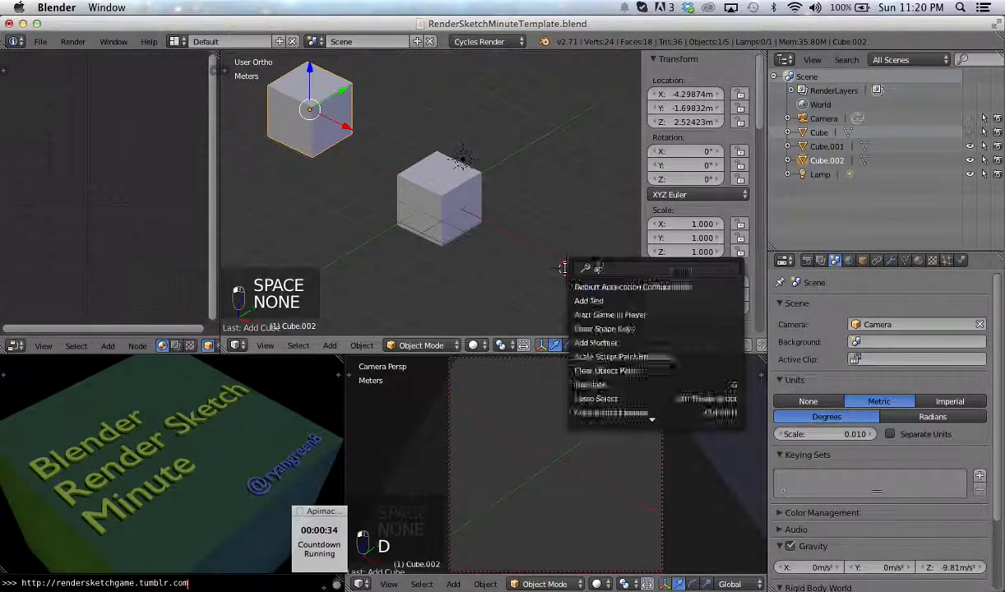
{"action": "left_click", "coordinate": [603, 329]}
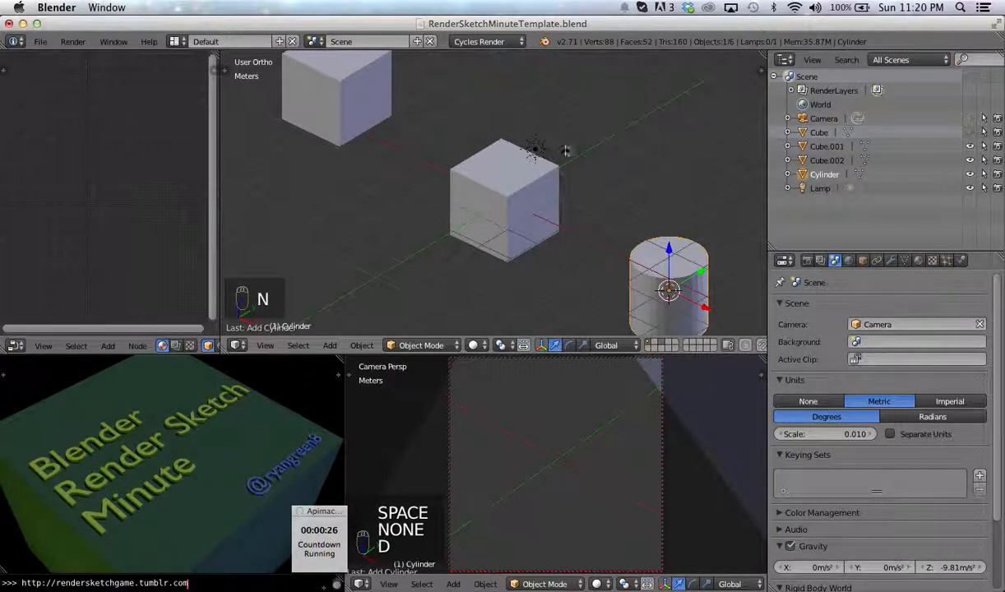
Set the 3D cursor location in the sidebar to X 2, Y 0, Z 0
{"action": "key", "text": "n"}
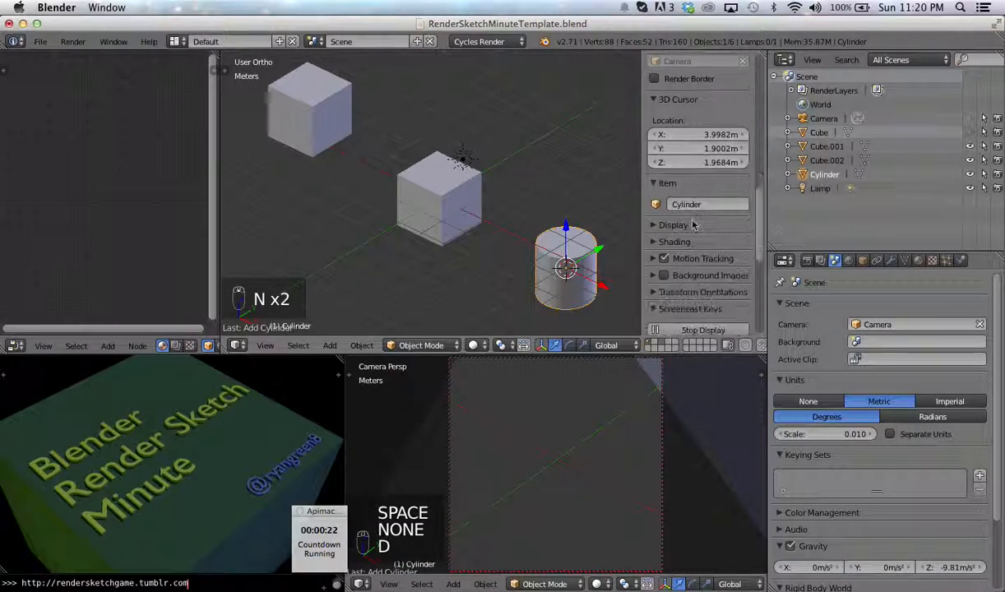
{"action": "left_click", "coordinate": [697, 135]}
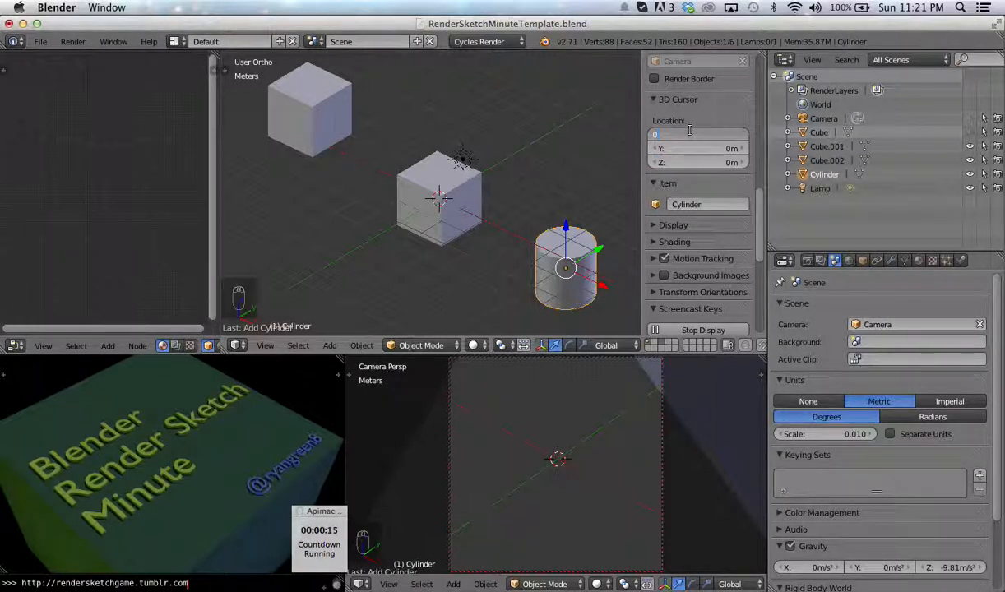
{"action": "type", "text": "2m"}
{"action": "type", "text": "add cu"}
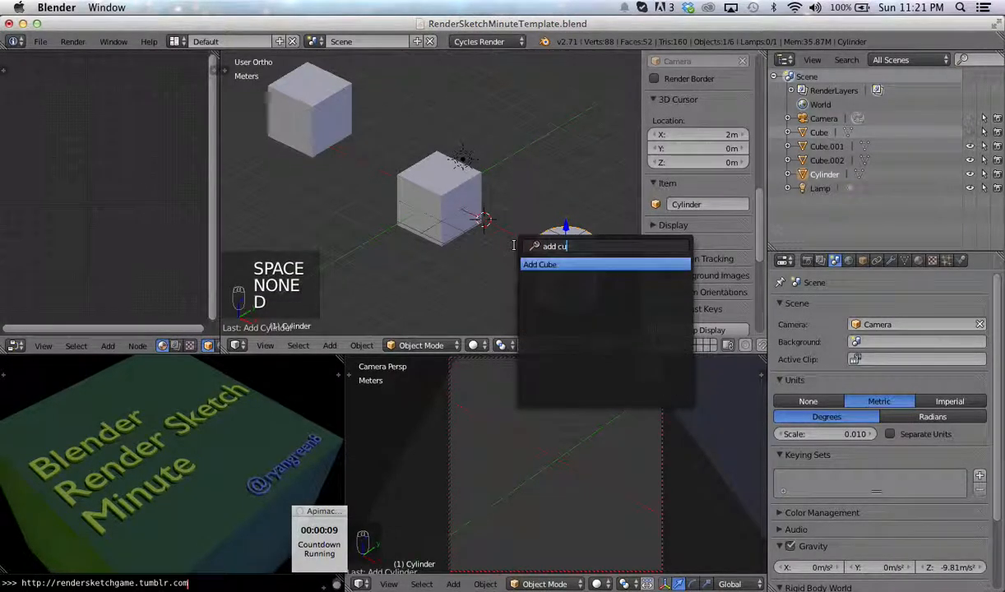
Add a cube at the cursor, then reset the 3D cursor to the world origin with Shift+C
{"action": "left_click", "coordinate": [540, 264]}
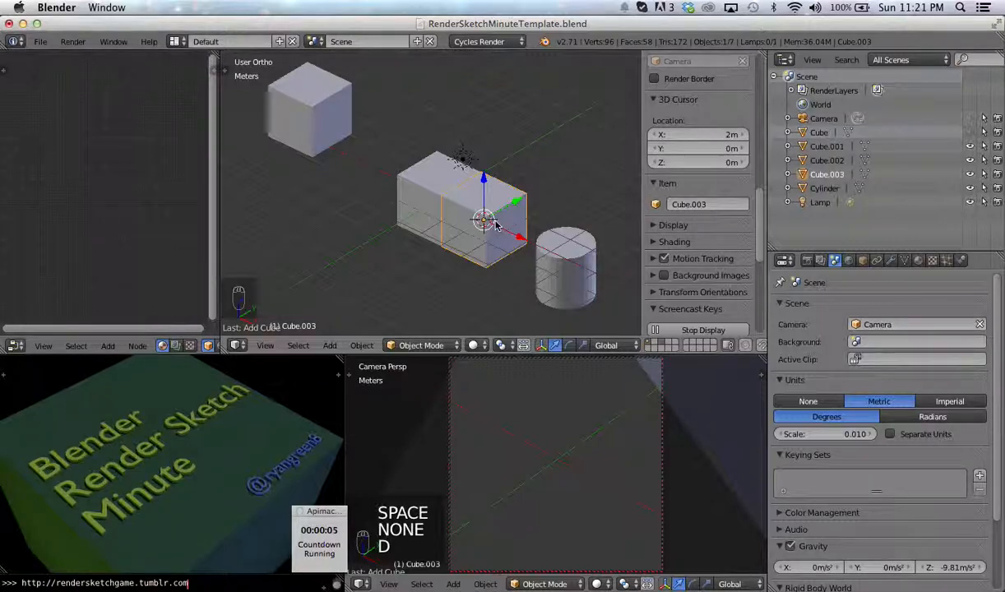
{"action": "key", "text": "shift+c"}
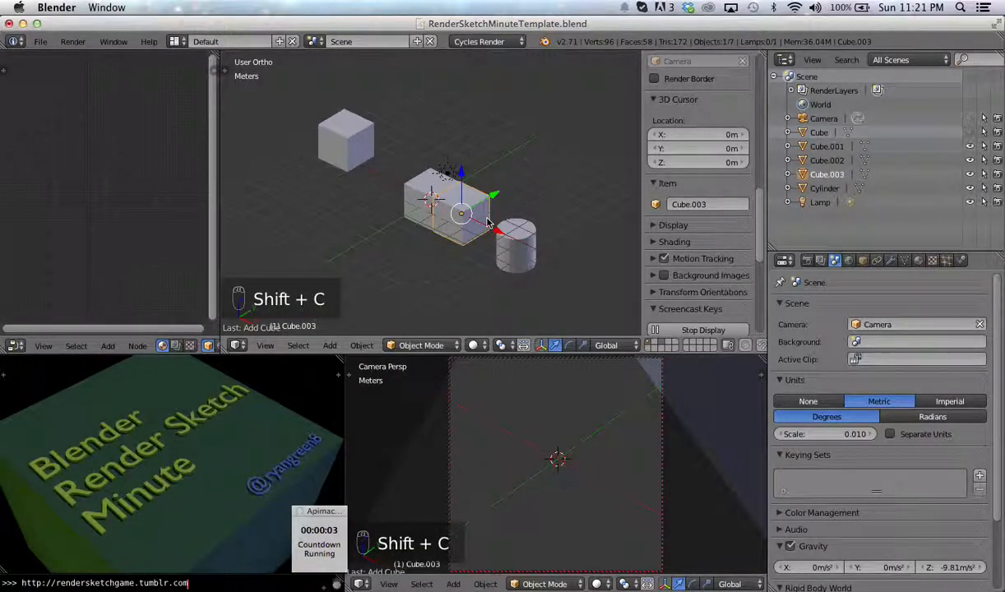